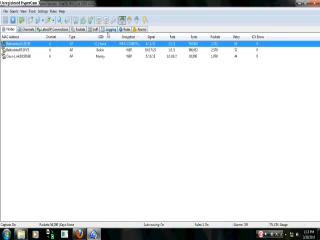
Clear all captured packets from the list while packet saving continues.
left_click(86, 36)
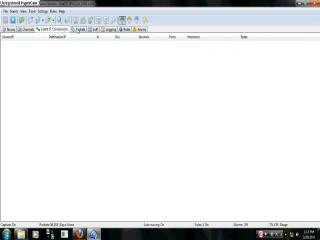